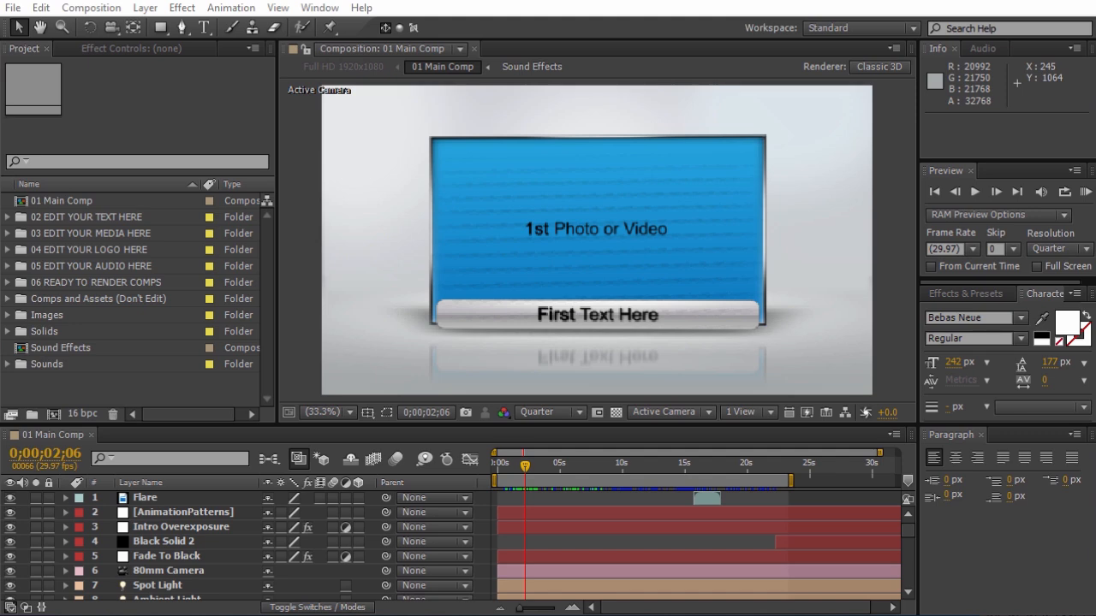
pyautogui.moveTo(558, 503)
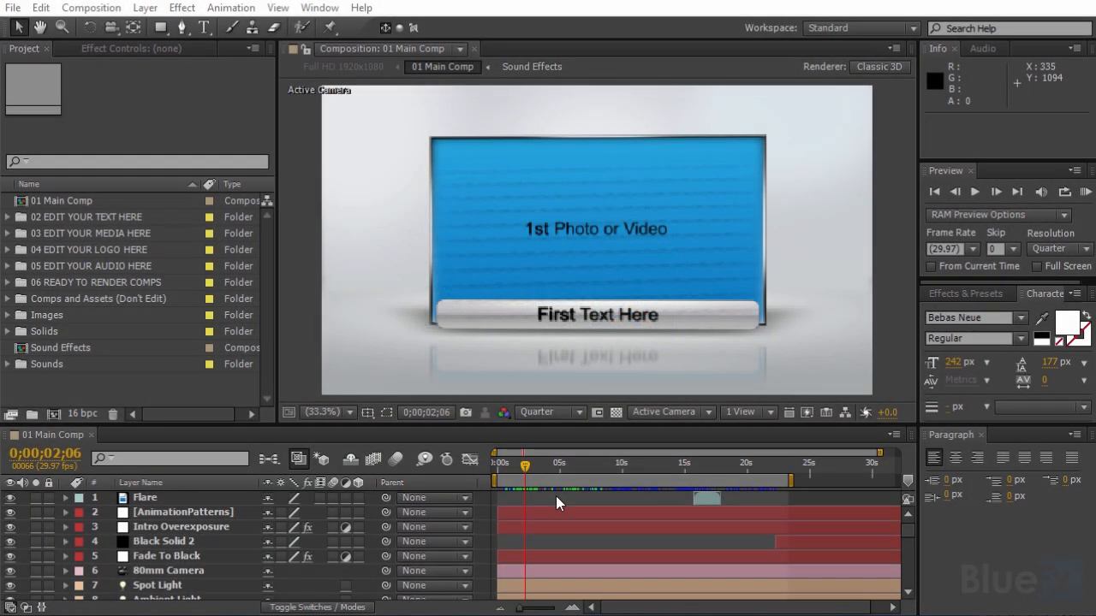
pyautogui.moveTo(246, 428)
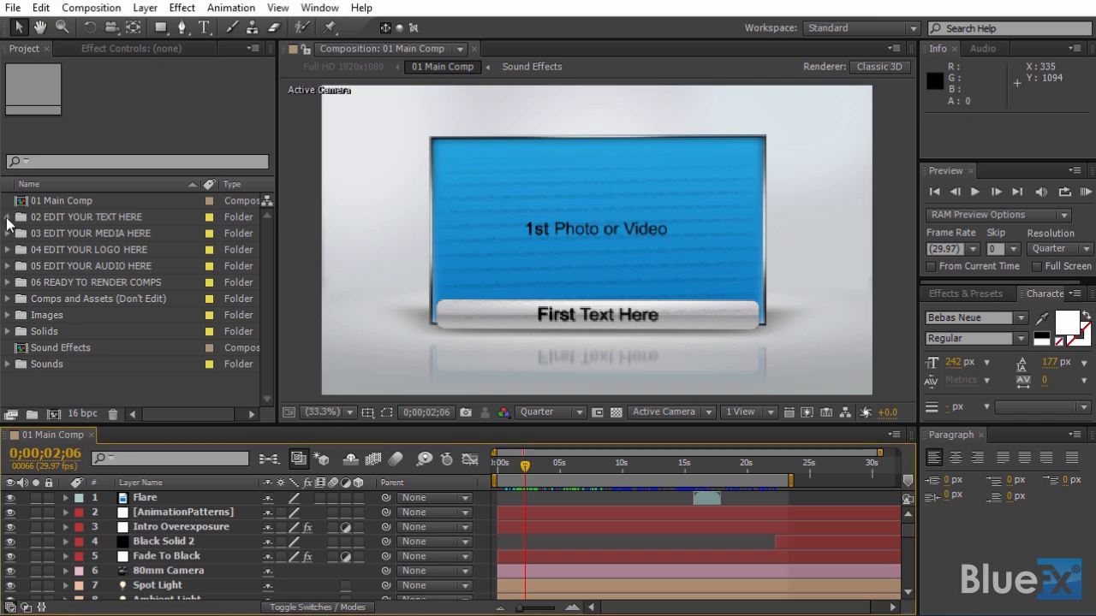
# Step: Inspect the template's media placeholder folder and select the AnimationPatterns and Null Spin 2 layers
pyautogui.click(8, 233)
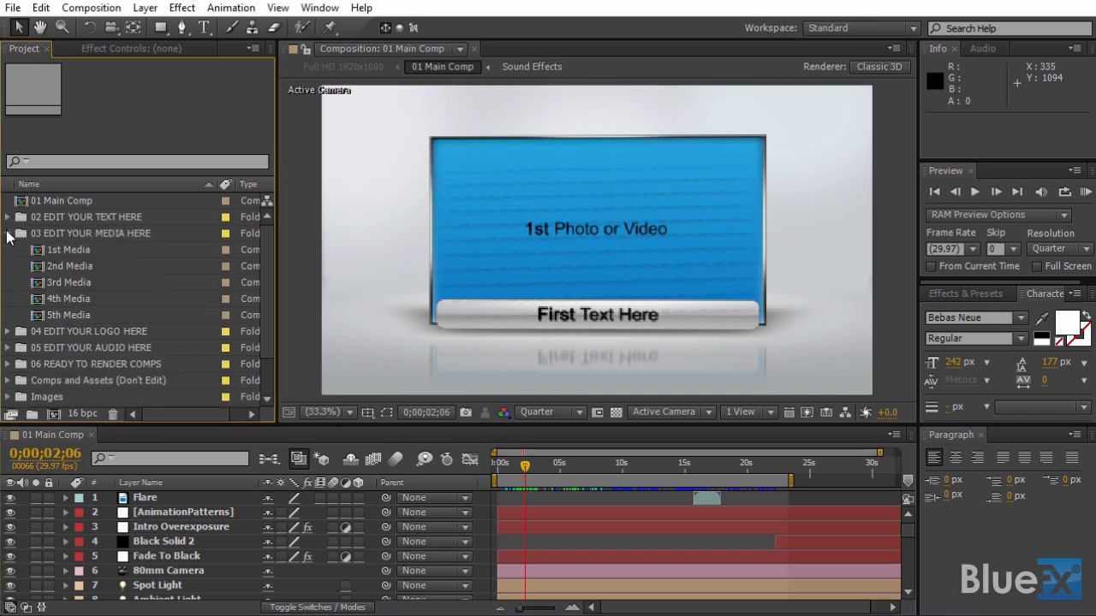
pyautogui.click(8, 233)
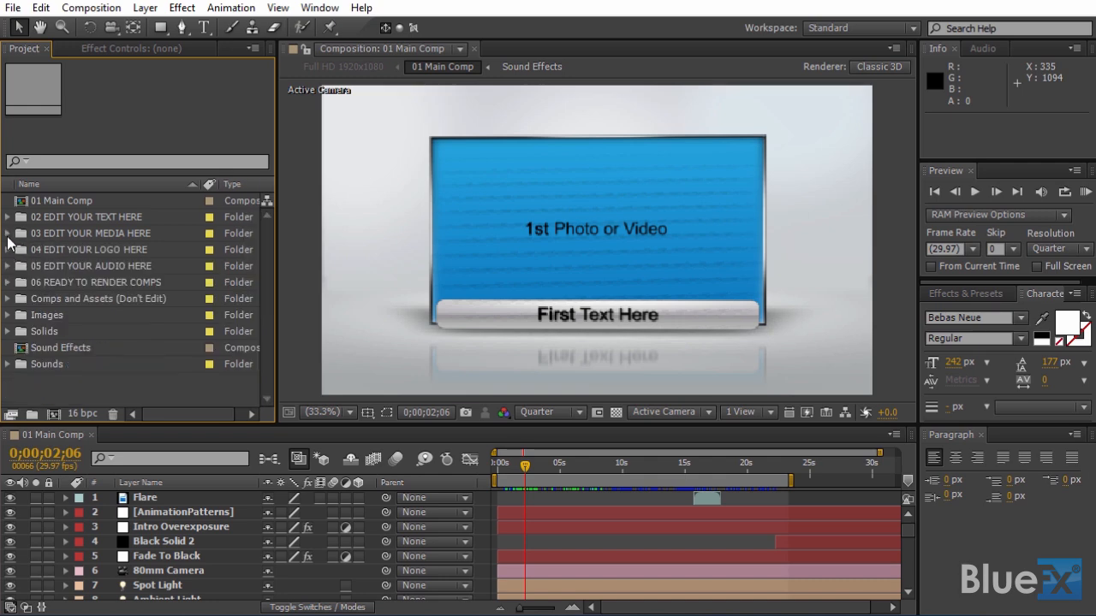
pyautogui.moveTo(94, 261)
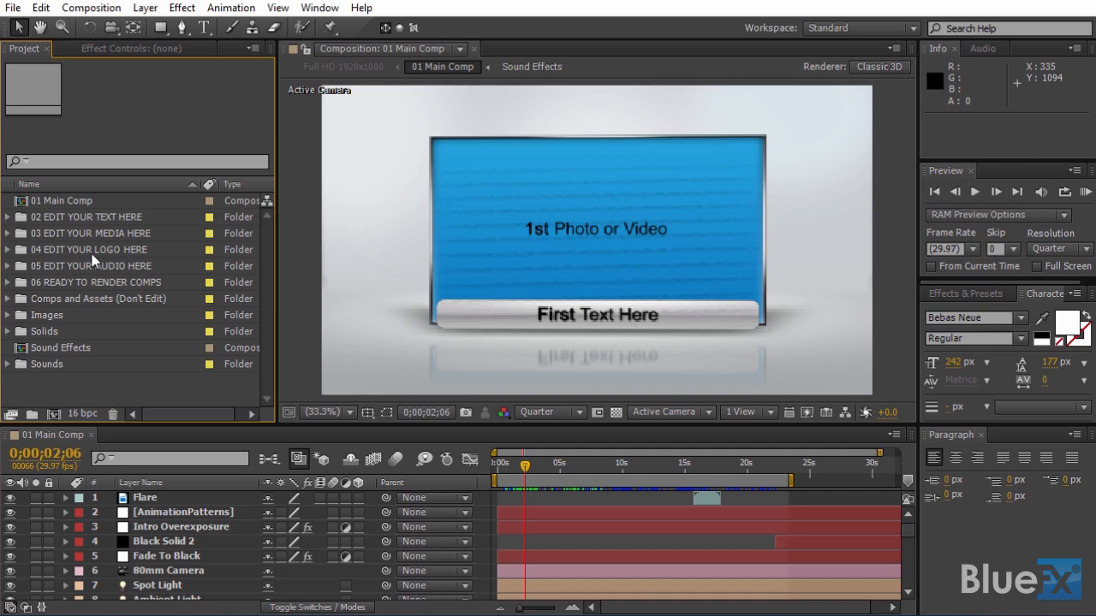
pyautogui.moveTo(116, 393)
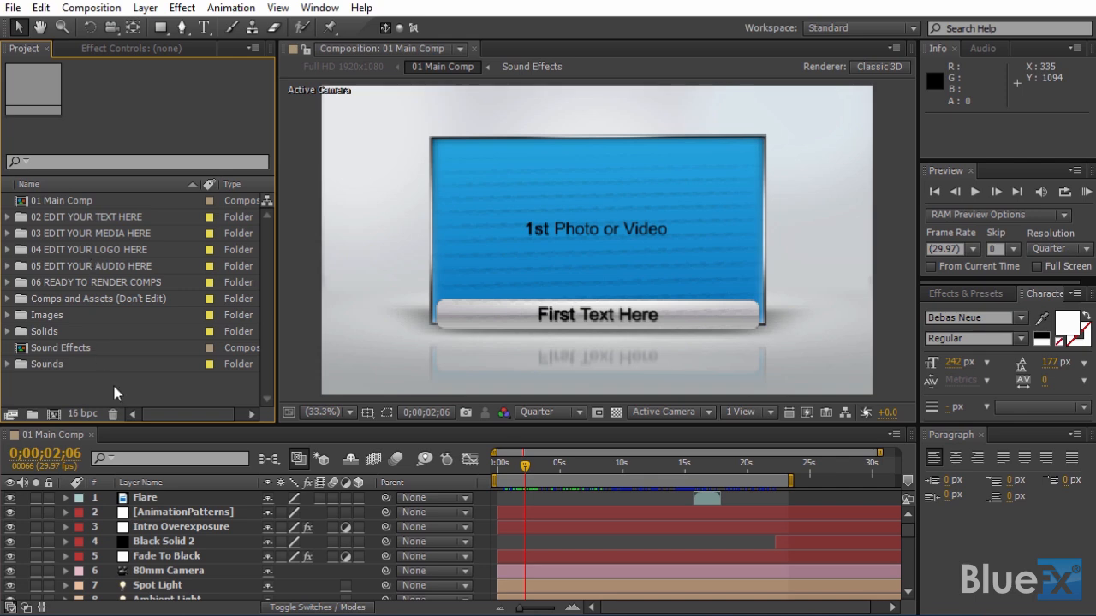
pyautogui.click(182, 512)
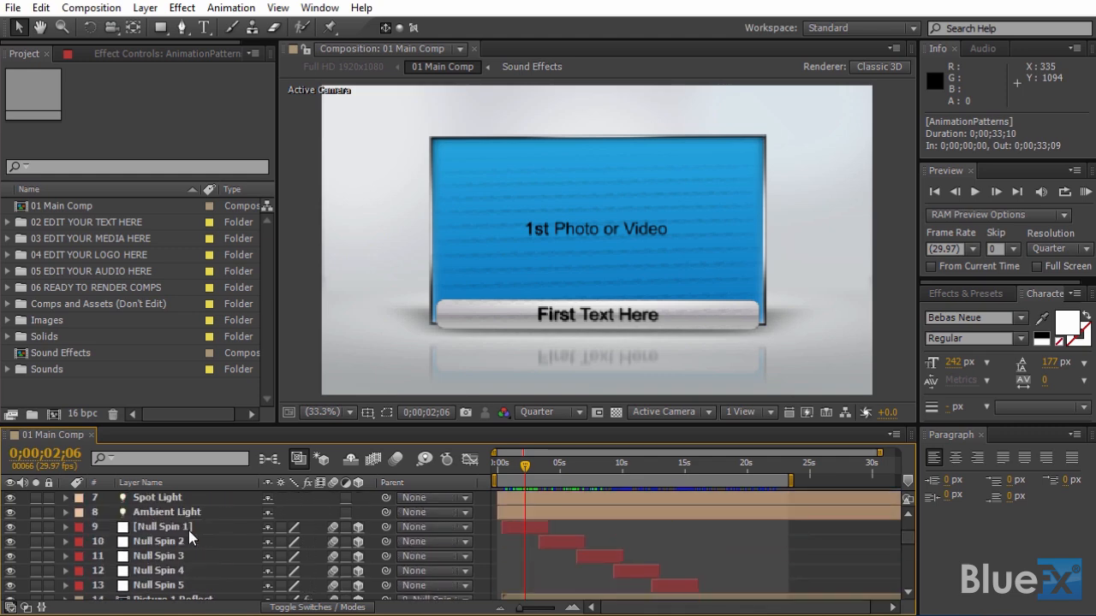
pyautogui.click(159, 541)
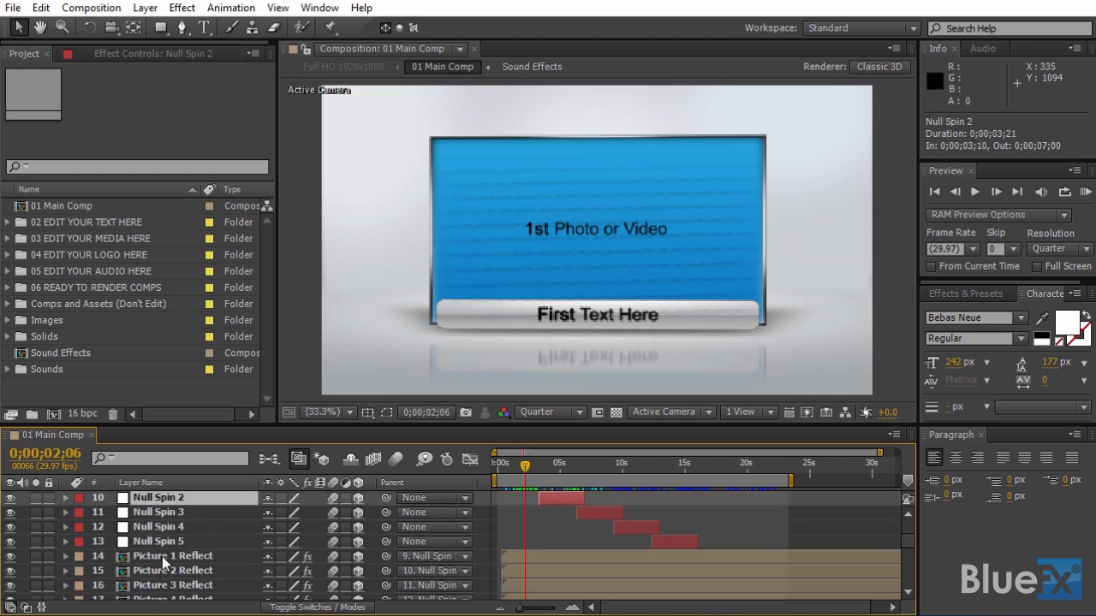
pyautogui.moveTo(334, 548)
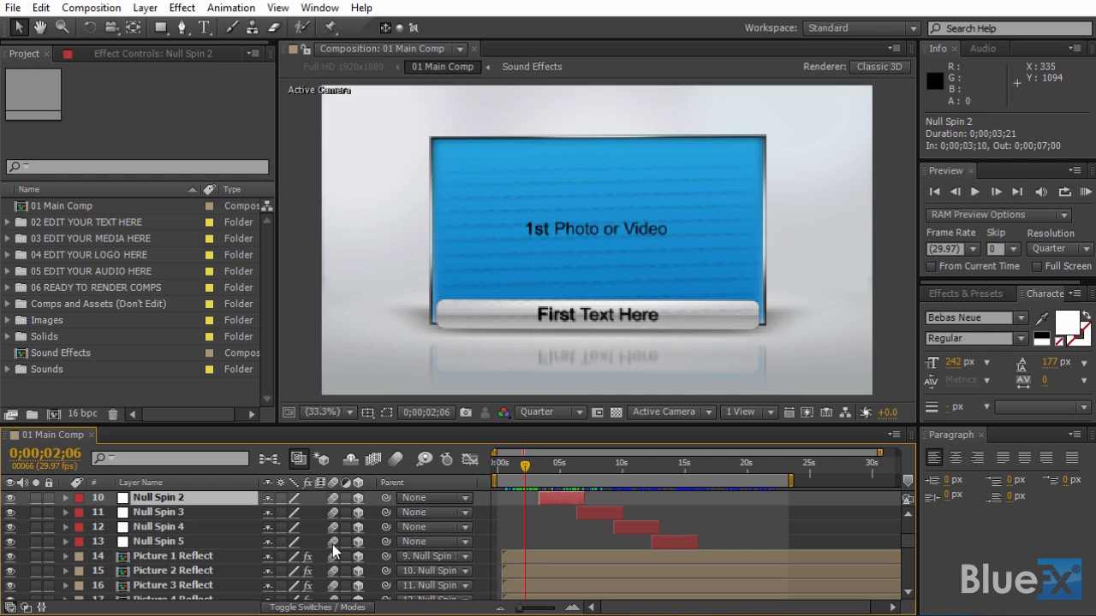
pyautogui.scroll(3)
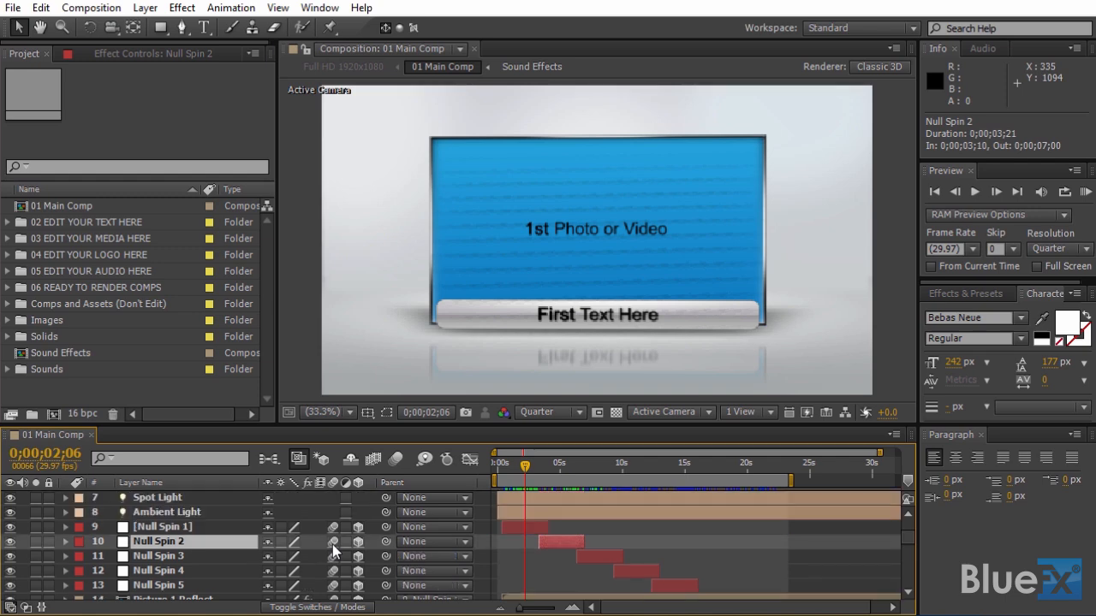
pyautogui.click(65, 541)
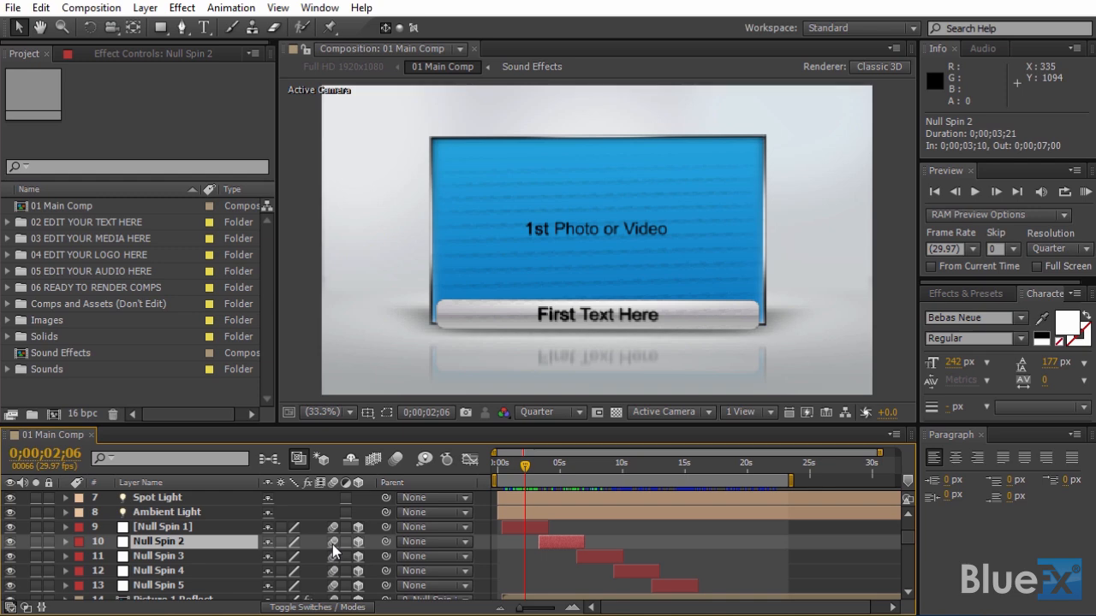
pyautogui.moveTo(372, 537)
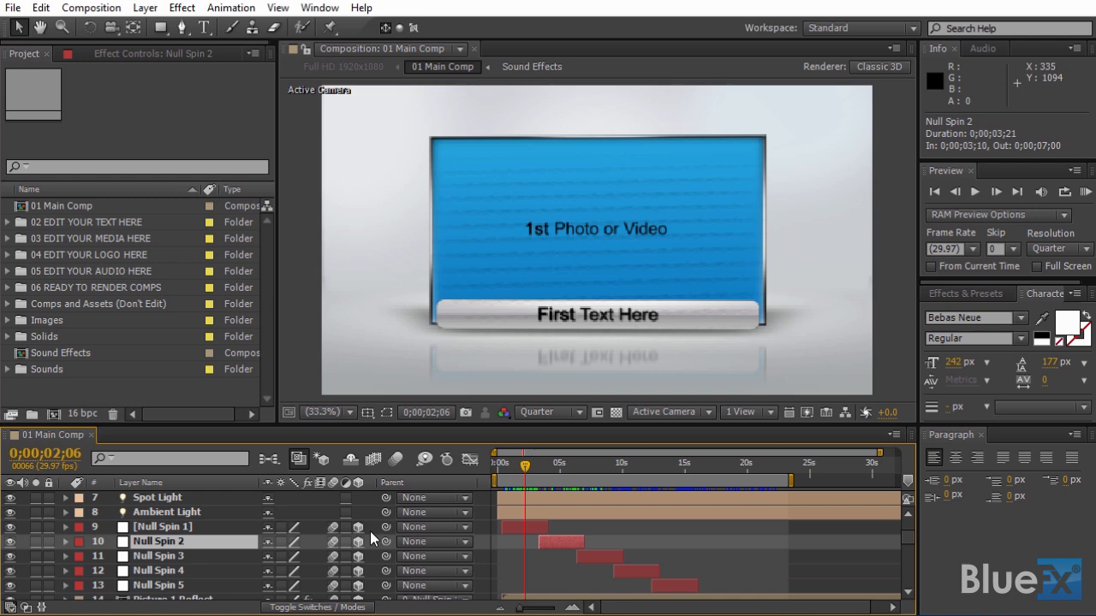
pyautogui.moveTo(143, 323)
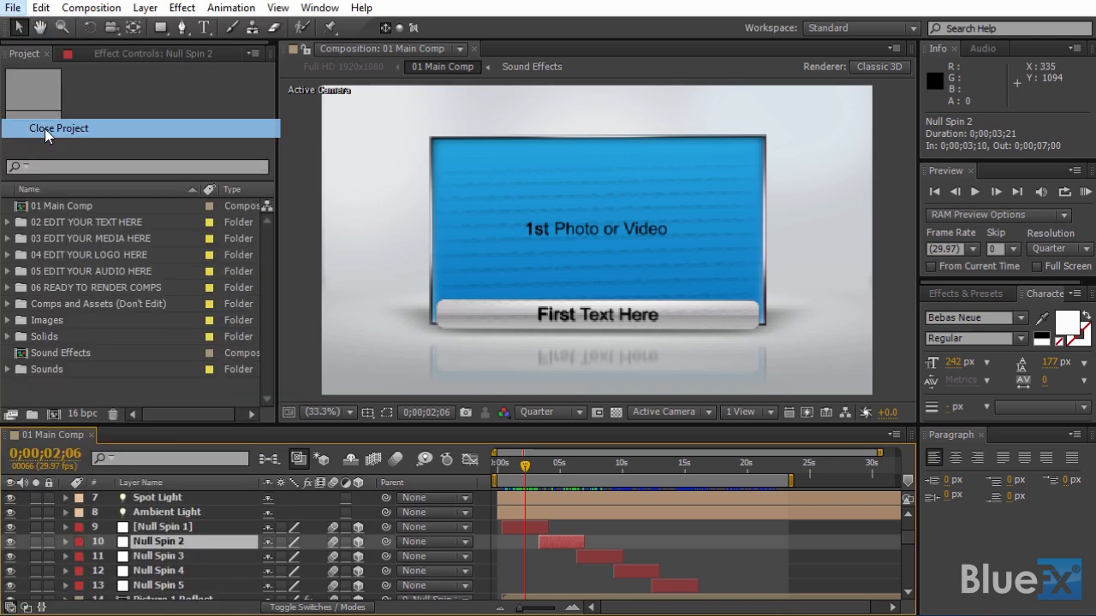
# Step: Close the current project and import Business Slide CS6 into an empty project
pyautogui.click(58, 128)
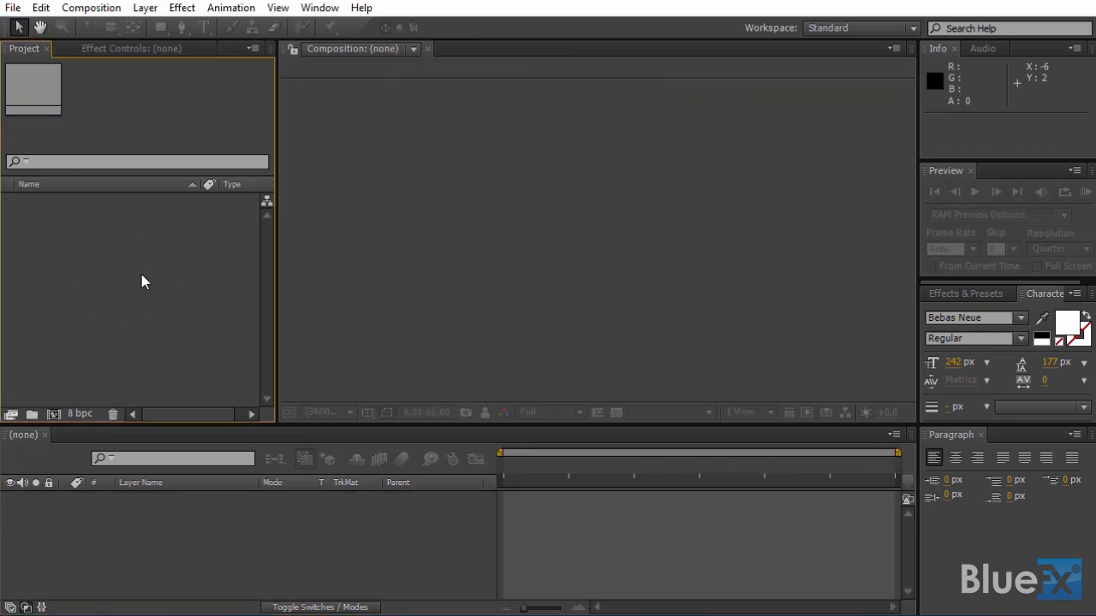
pyautogui.rightClick(145, 283)
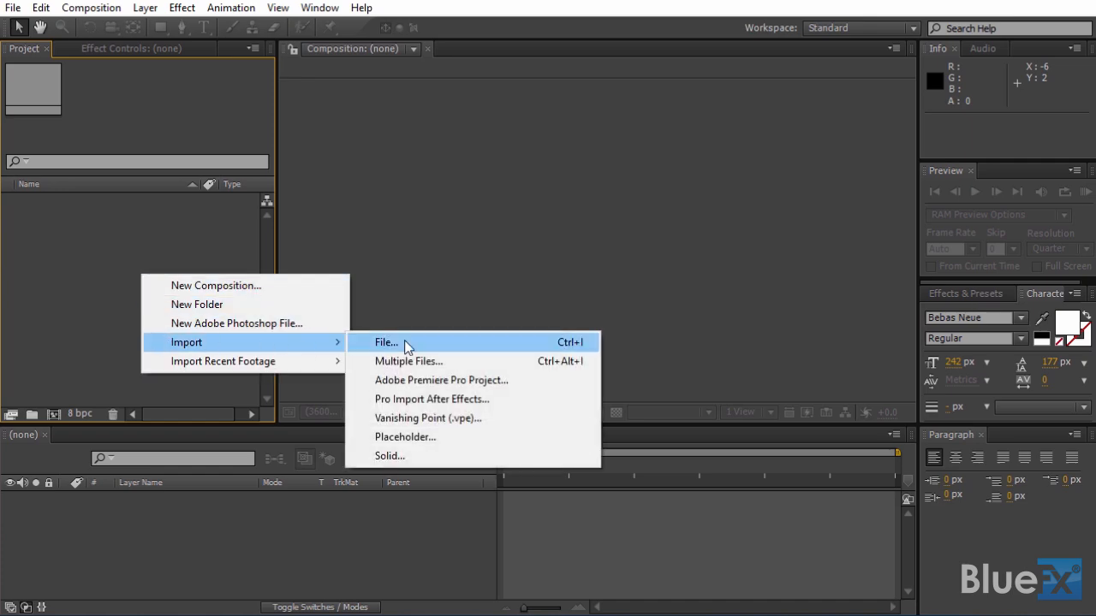
pyautogui.click(385, 342)
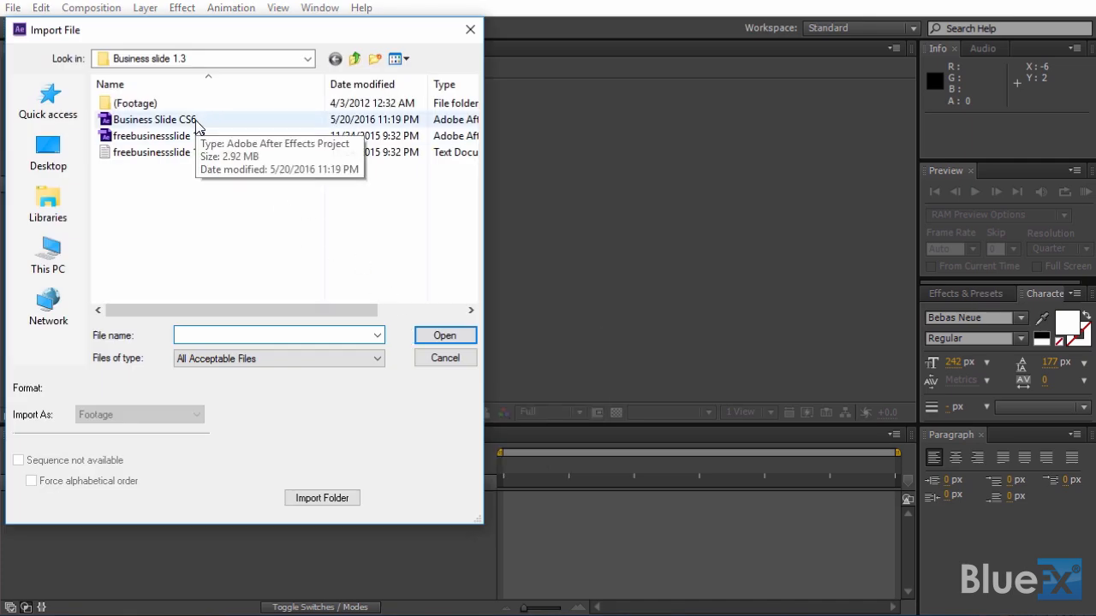
pyautogui.click(444, 335)
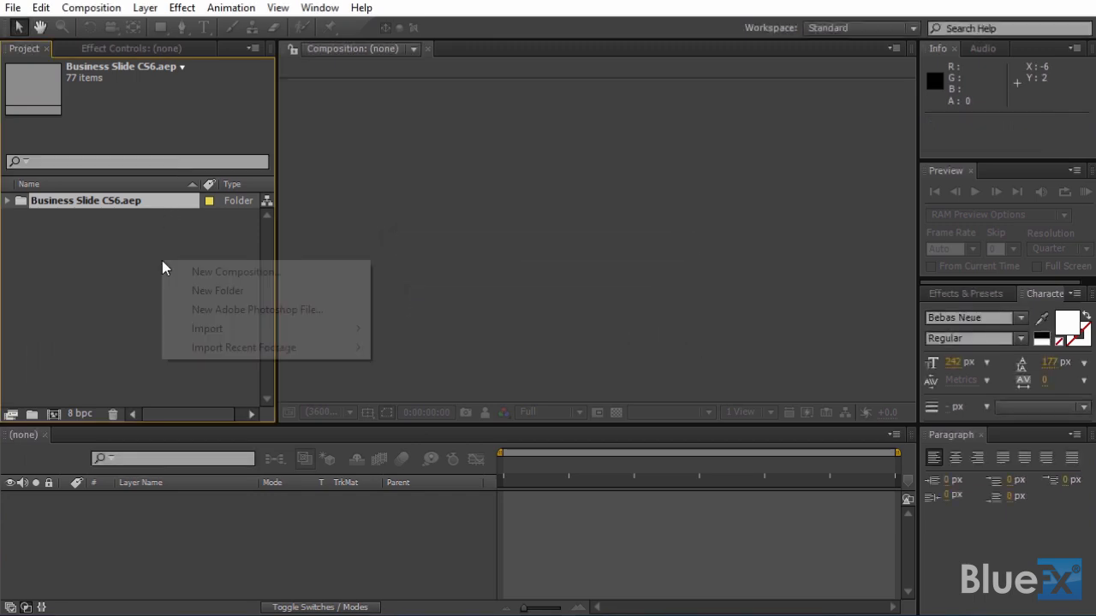
pyautogui.moveTo(207, 328)
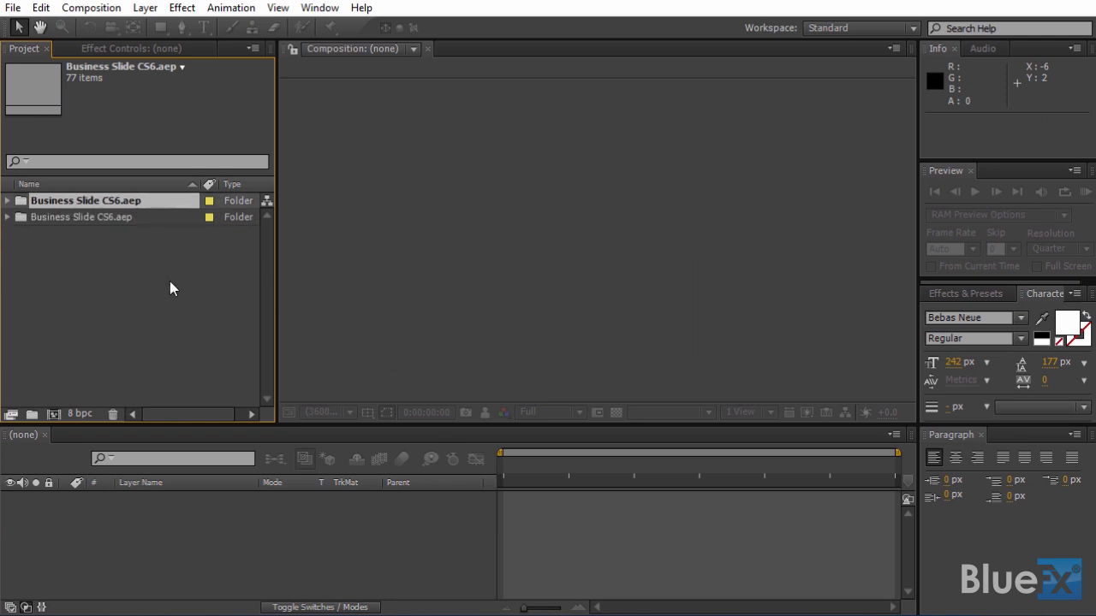
# Step: Name the two imported template folders Part 01 and Part 02
pyautogui.write('Part 02')
pyautogui.write('Part 01')
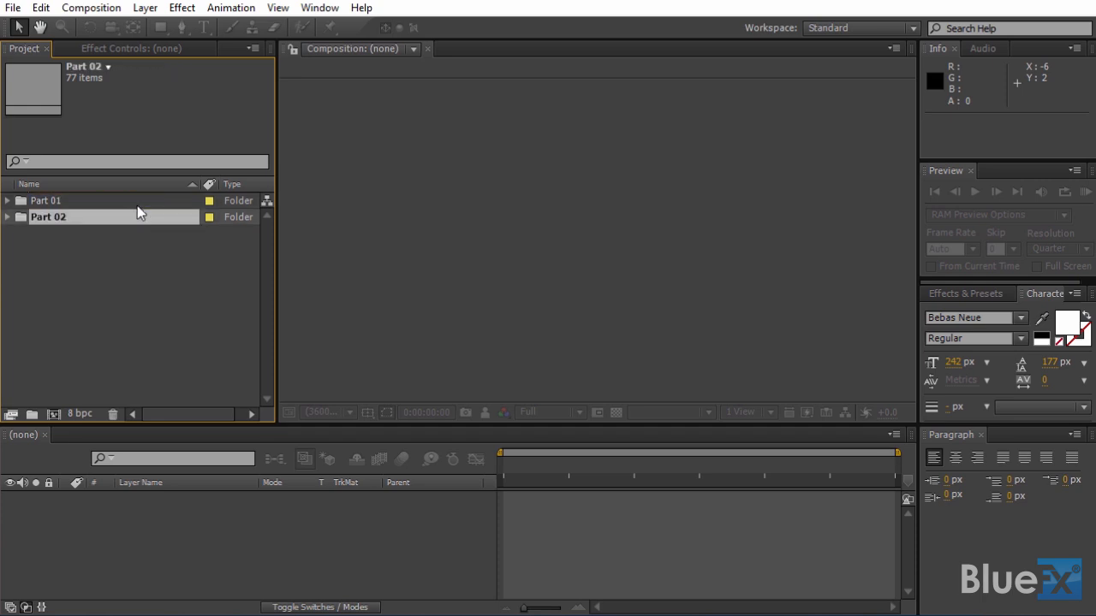
pyautogui.click(7, 200)
pyautogui.write('02000')
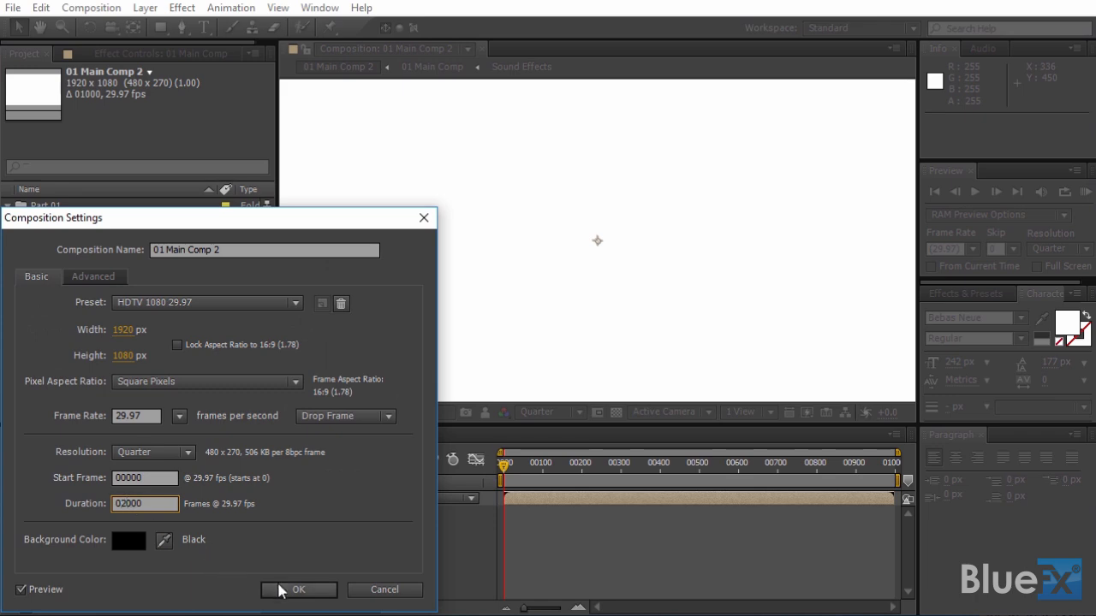
# Step: Confirm the 2000-frame settings for 01 Main Comp 2, built from Part 02's main comp
pyautogui.click(299, 590)
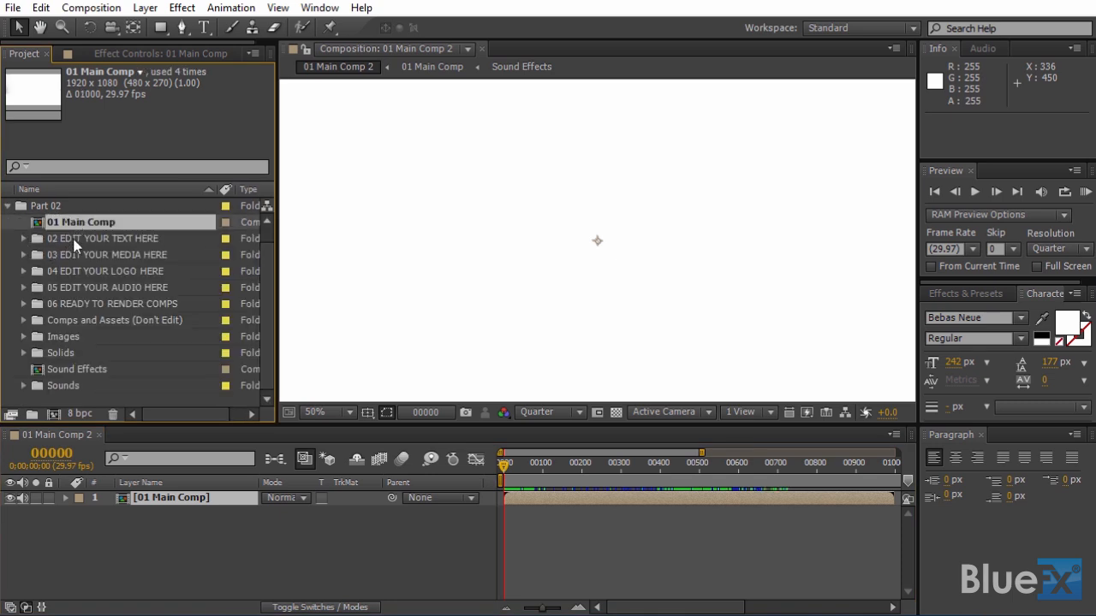
# Step: Stack two 01 Main Comp layers offset in time, preview near frame 474, collapse Part 02
pyautogui.doubleClick(171, 498)
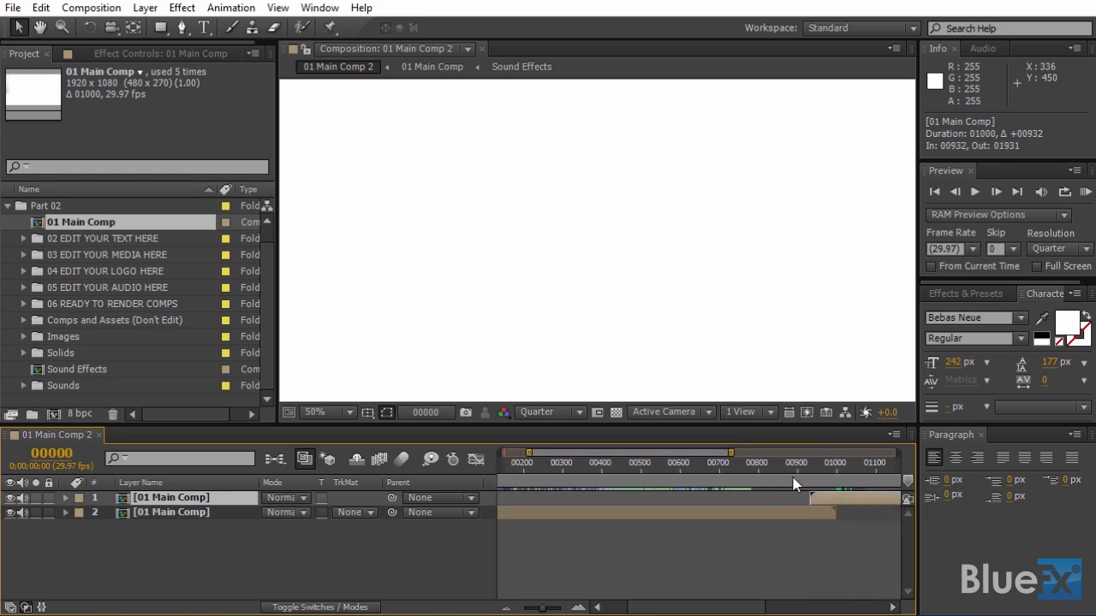
pyautogui.click(791, 475)
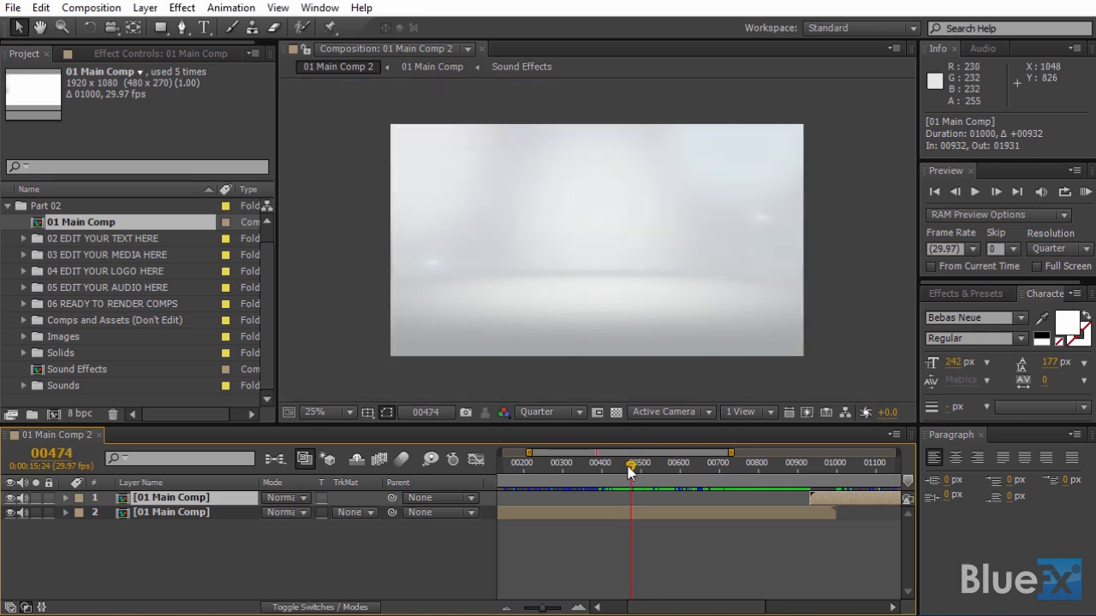
pyautogui.moveTo(630, 466); pyautogui.dragTo(623, 467)
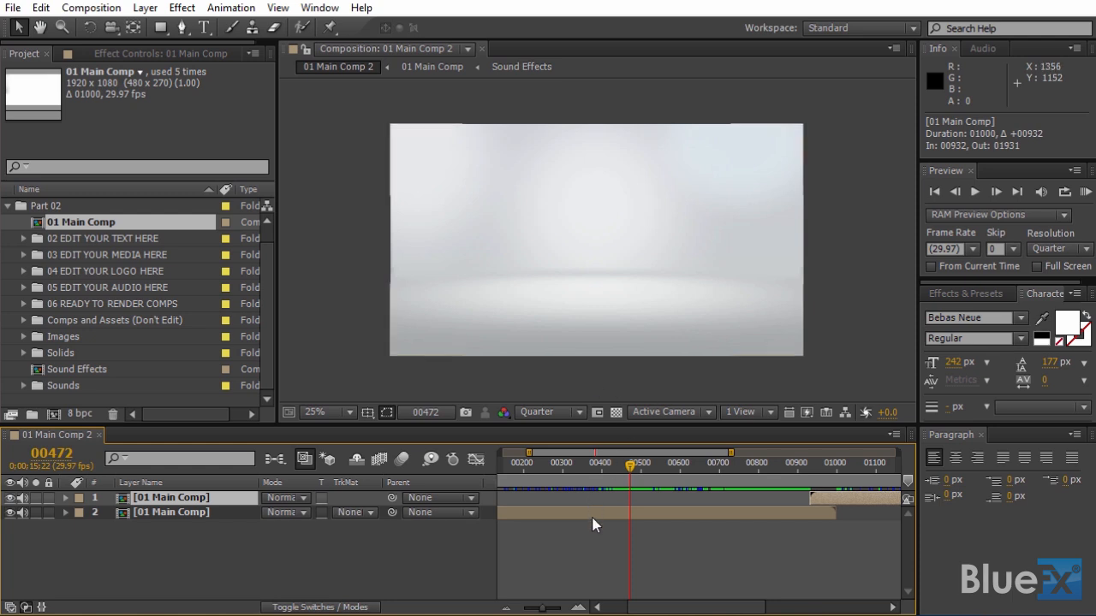
pyautogui.click(171, 511)
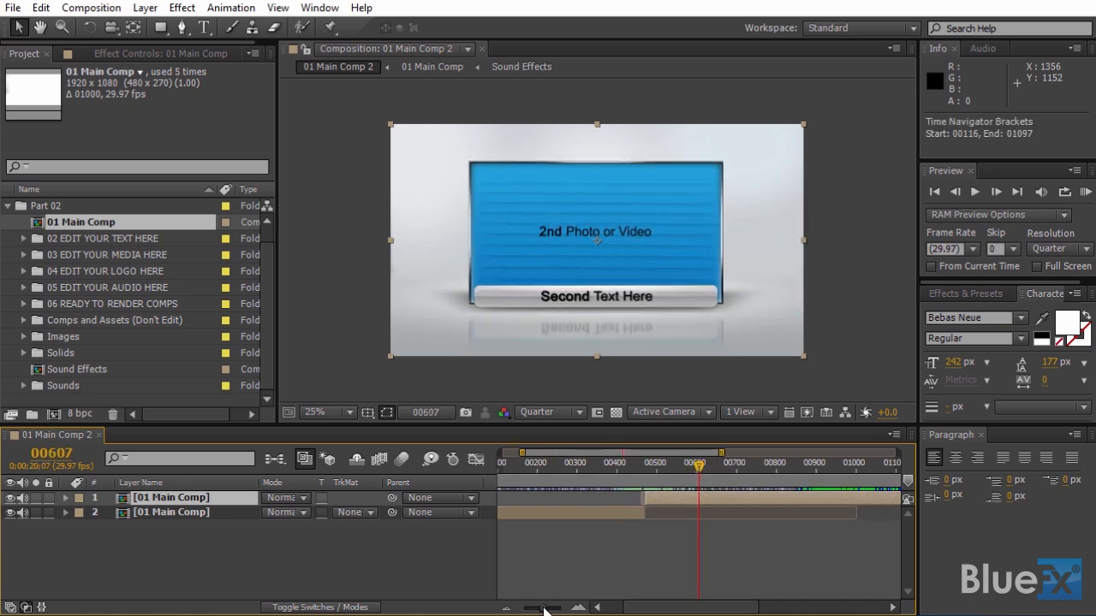
pyautogui.click(735, 462)
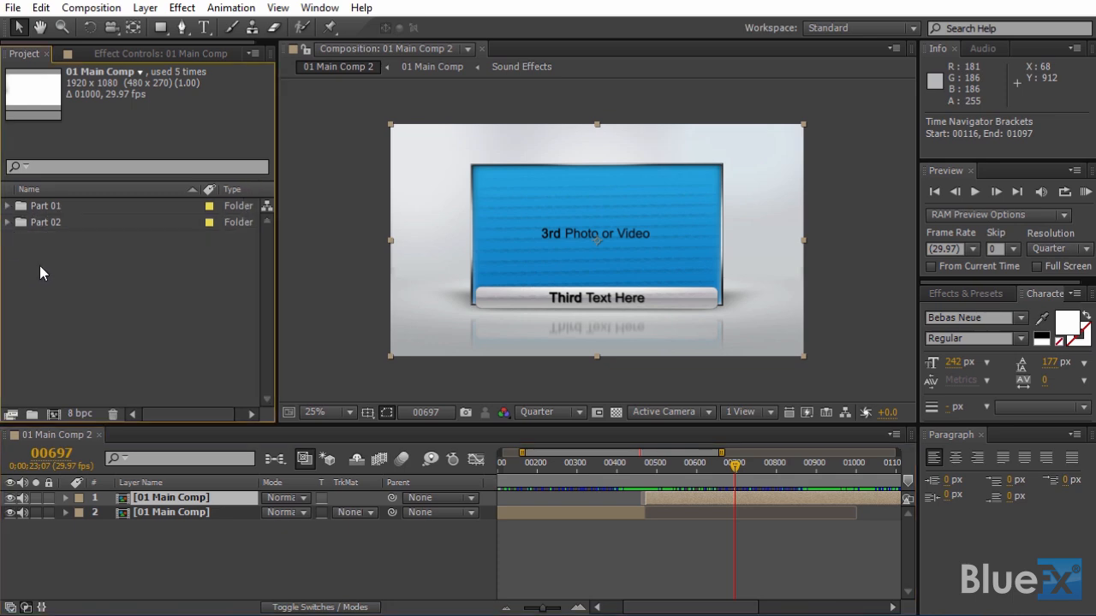
# Step: Import the photos from the Nature Images folder into the project
pyautogui.click(12, 8)
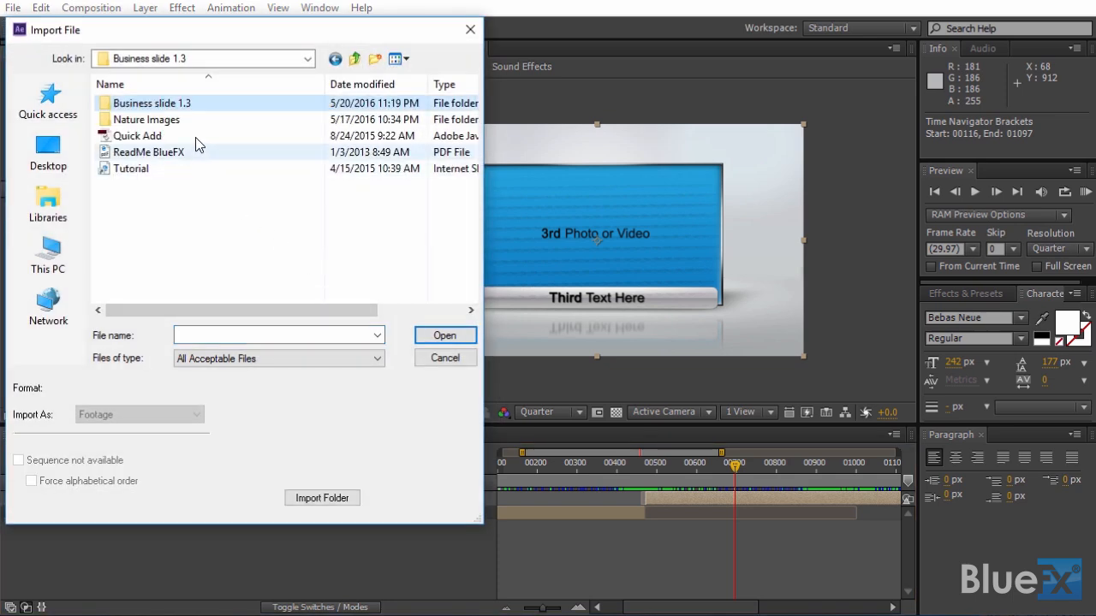
pyautogui.doubleClick(146, 119)
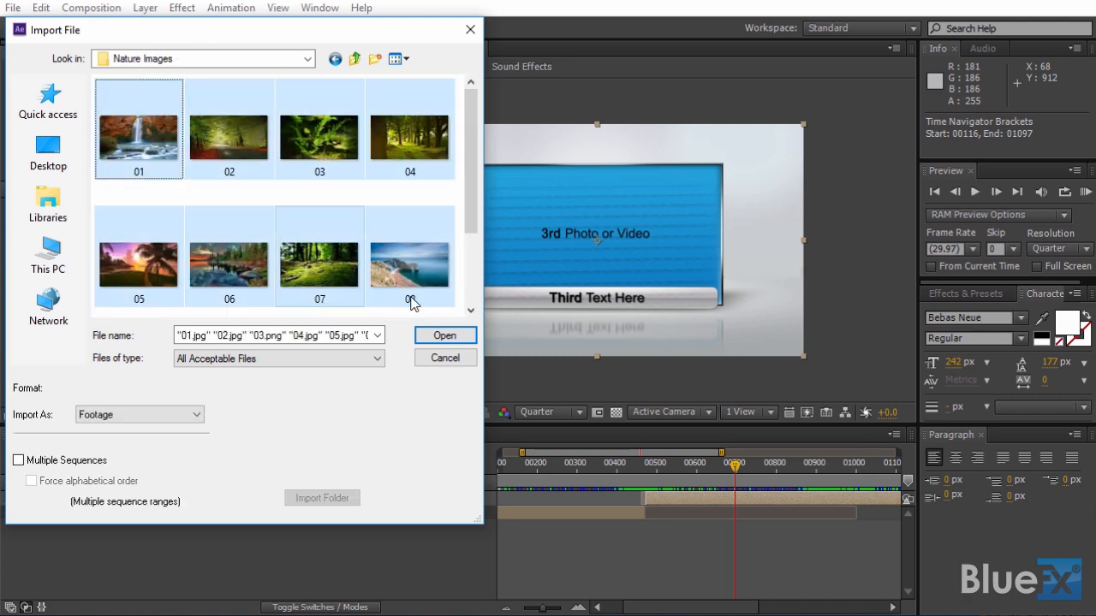
pyautogui.click(445, 334)
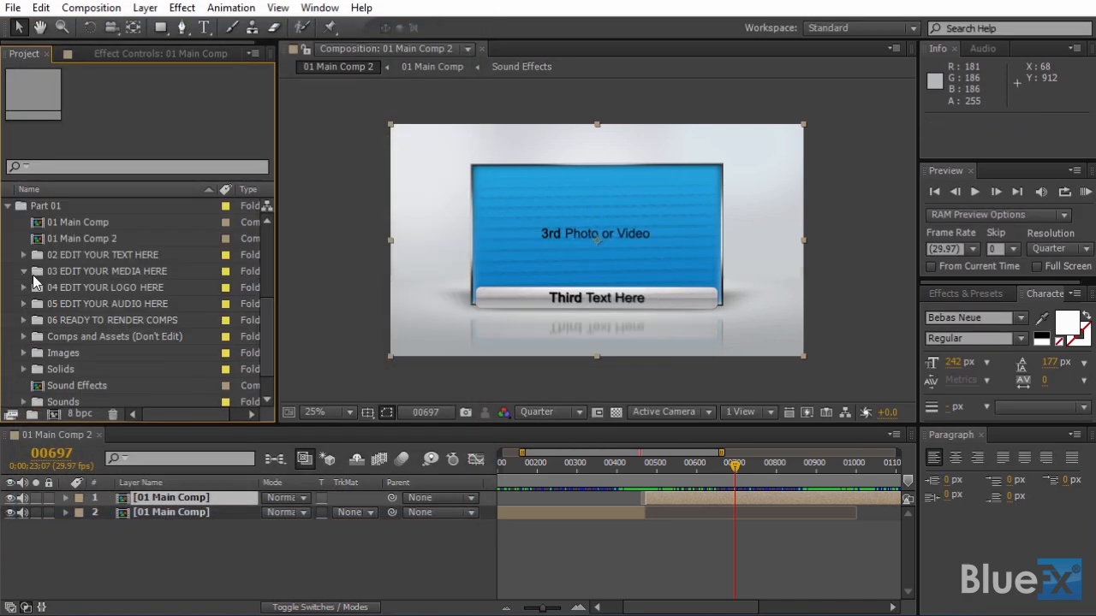
# Step: Open the 1st–5th Media compositions from 03 EDIT YOUR MEDIA HERE in Part 01 and Part 02
pyautogui.click(23, 270)
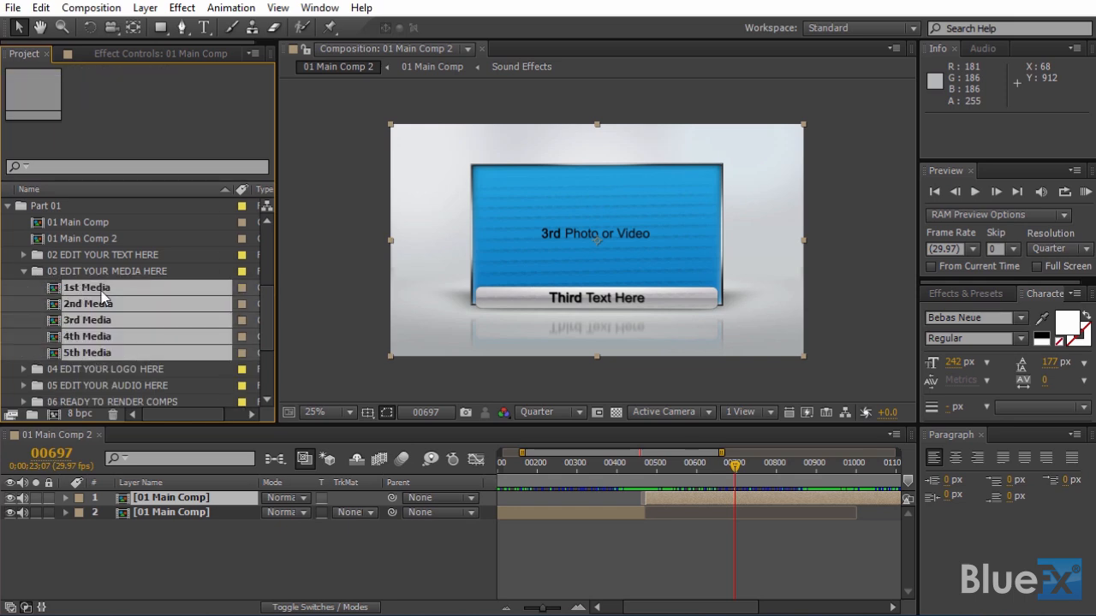
pyautogui.doubleClick(87, 352)
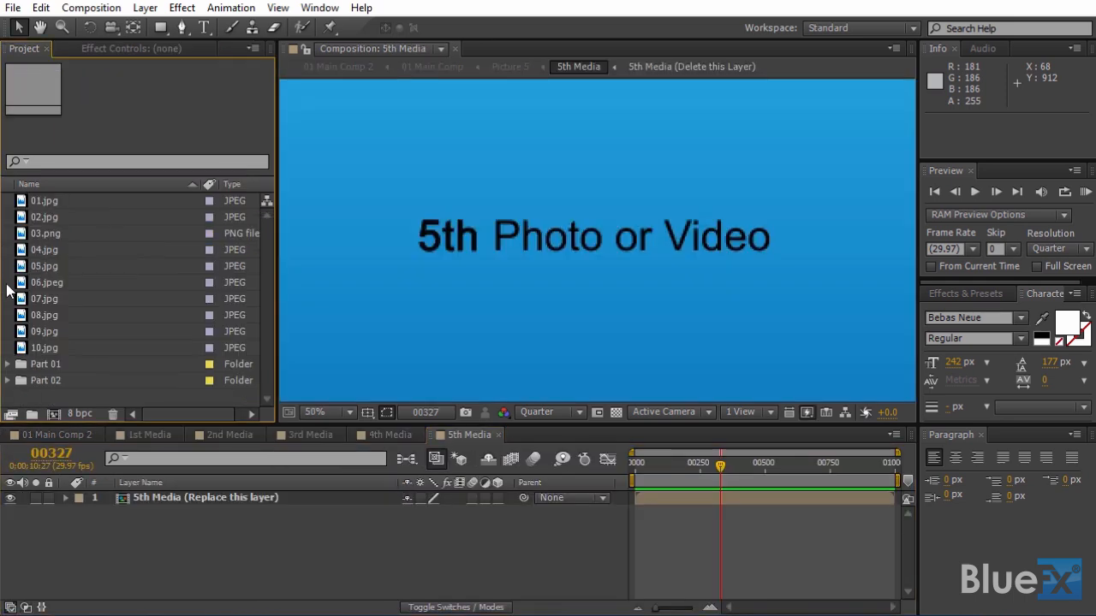
pyautogui.click(8, 216)
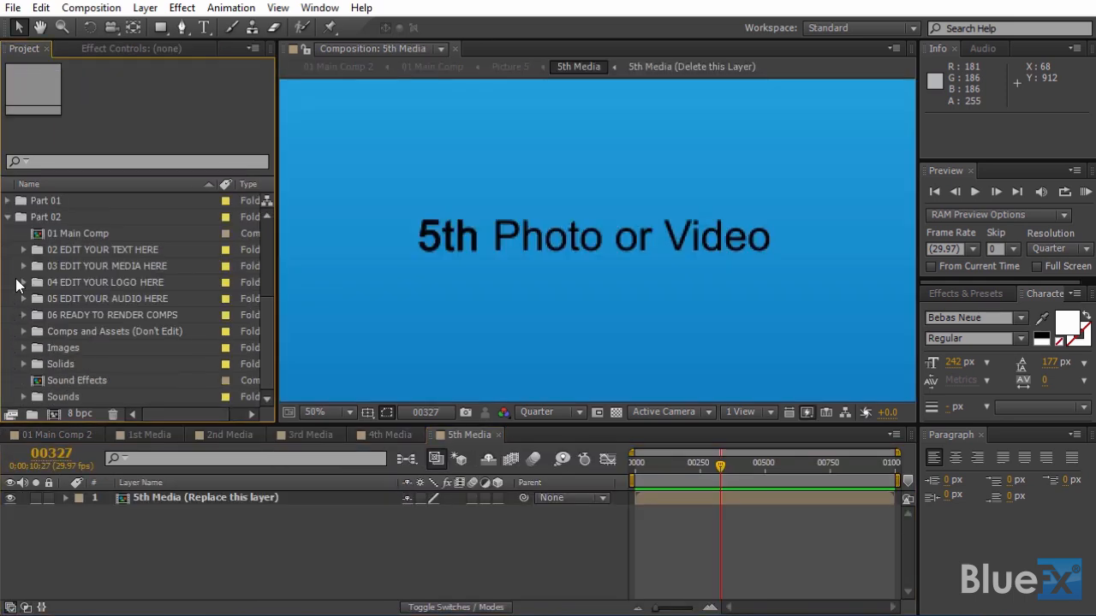
pyautogui.click(23, 265)
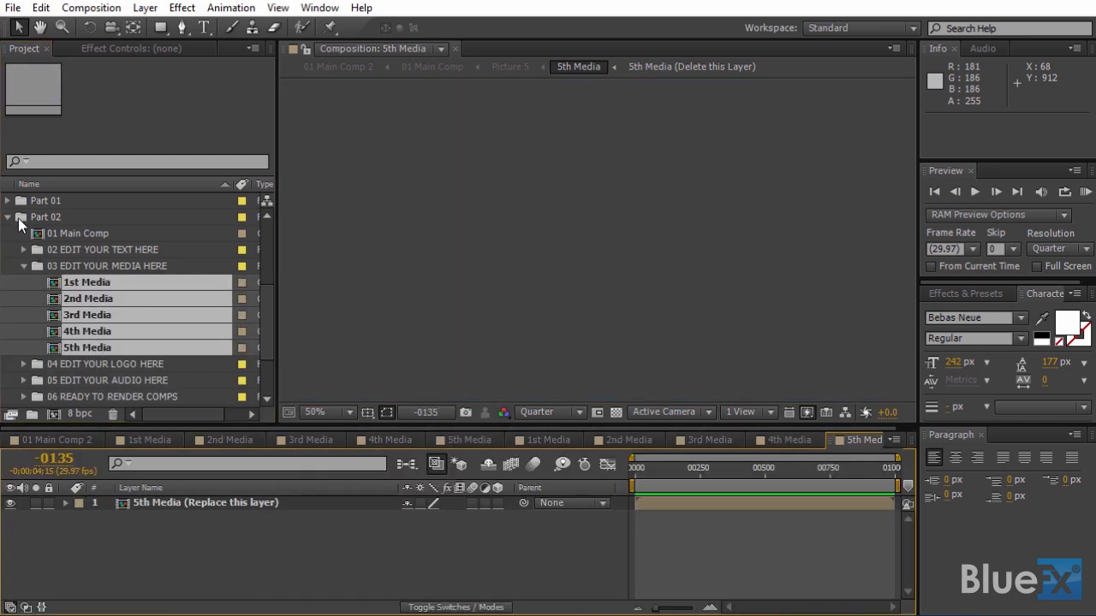
pyautogui.click(7, 216)
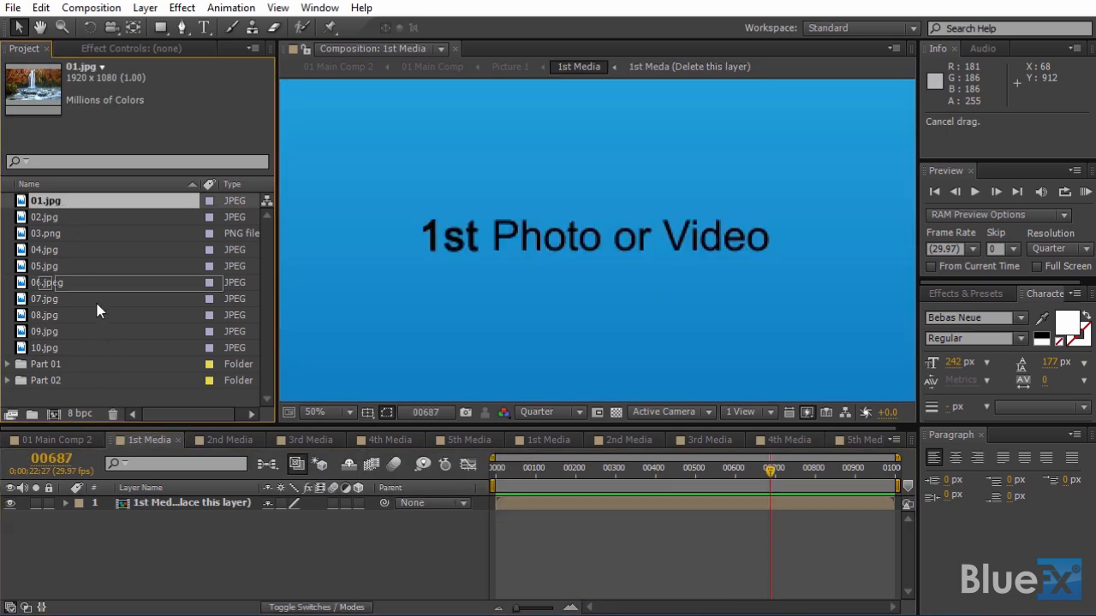
# Step: Place photos 01.jpg through 10.jpg into the ten Media compositions, one per tab
pyautogui.click(226, 439)
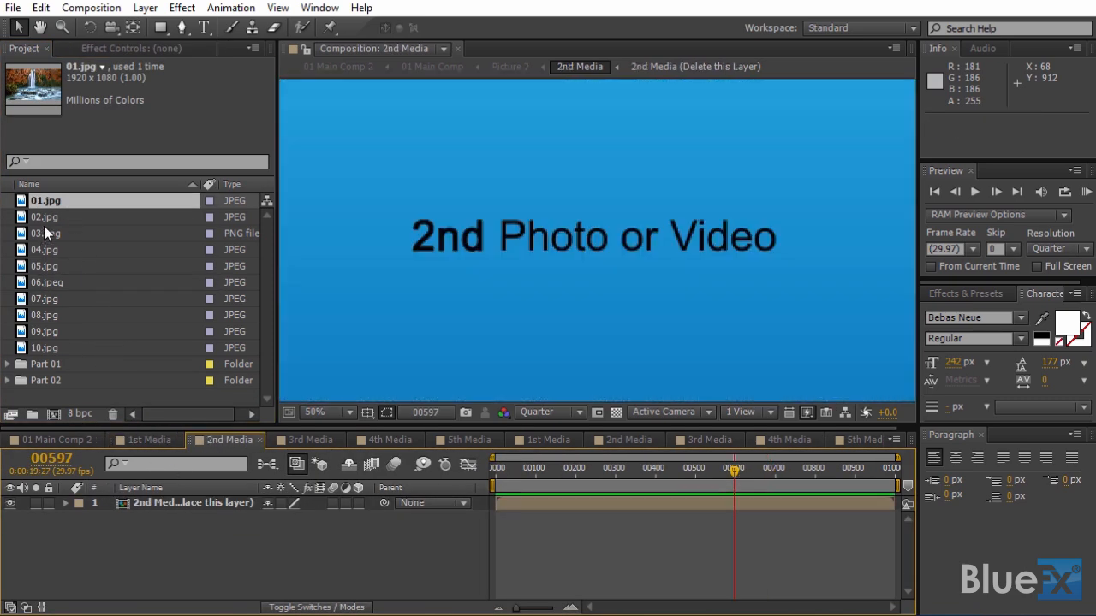
pyautogui.click(306, 439)
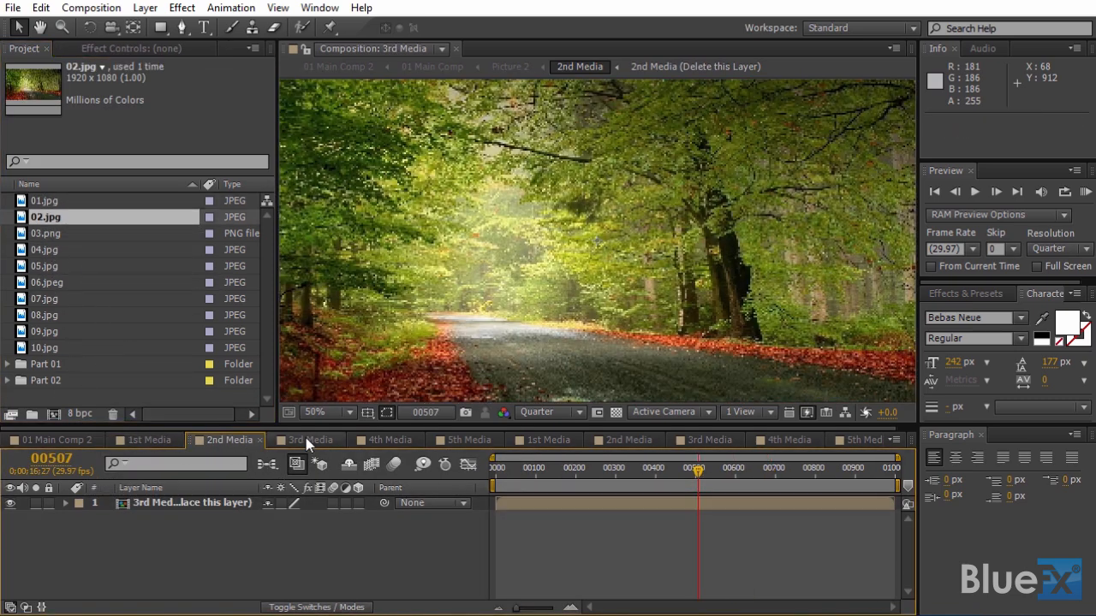
pyautogui.click(310, 439)
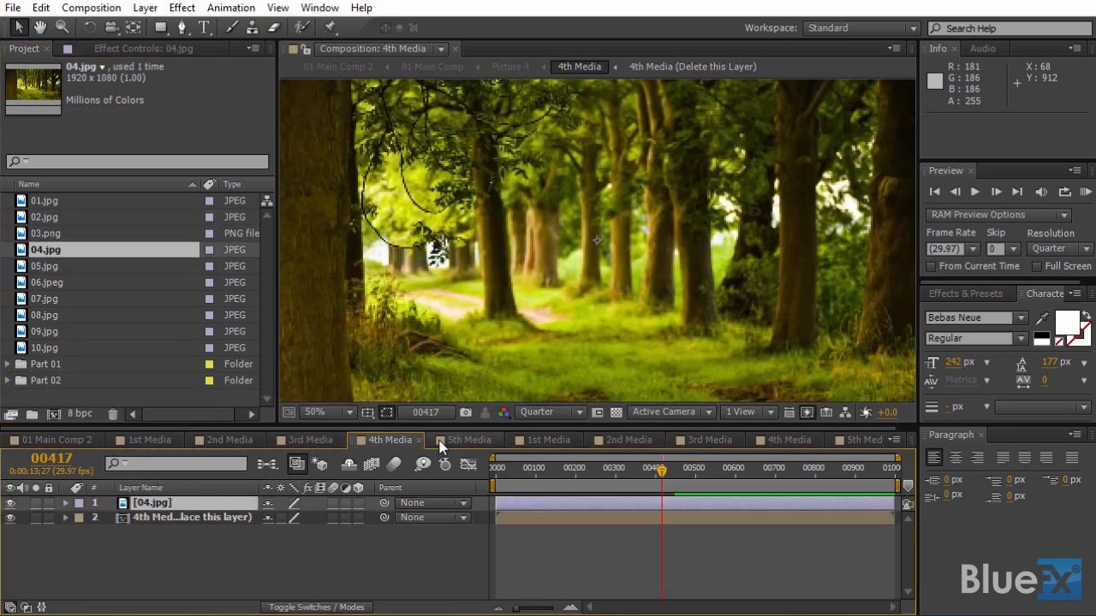
pyautogui.click(468, 439)
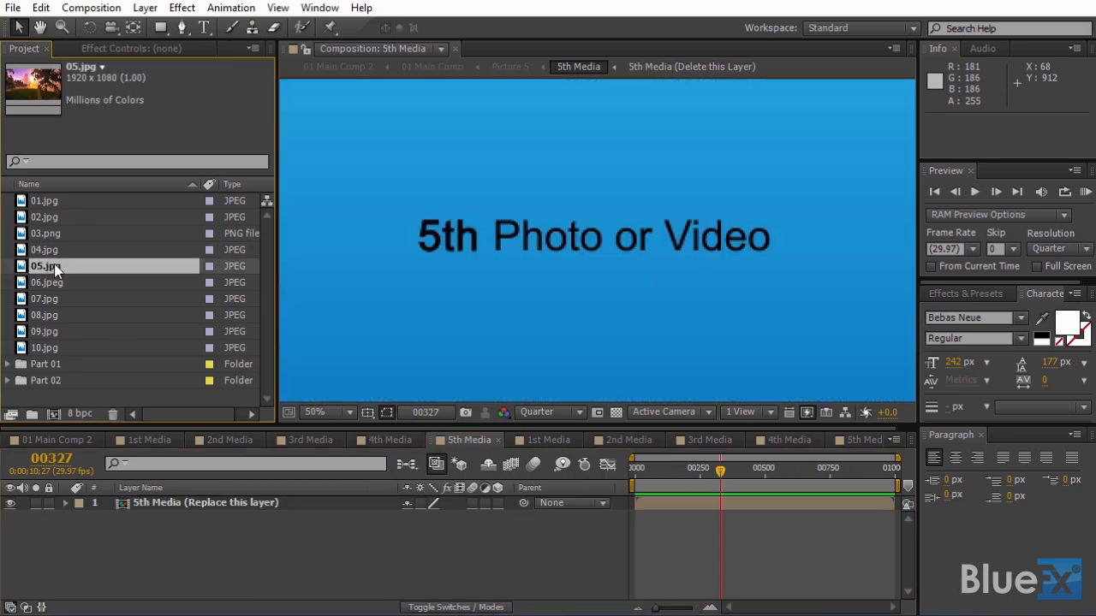
pyautogui.click(545, 439)
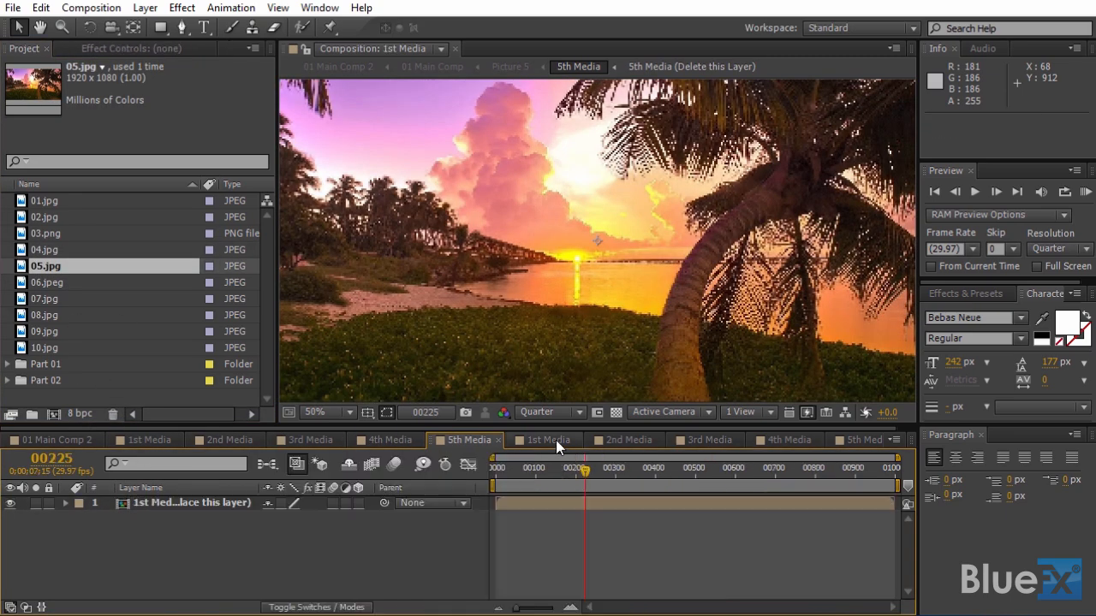
pyautogui.click(545, 439)
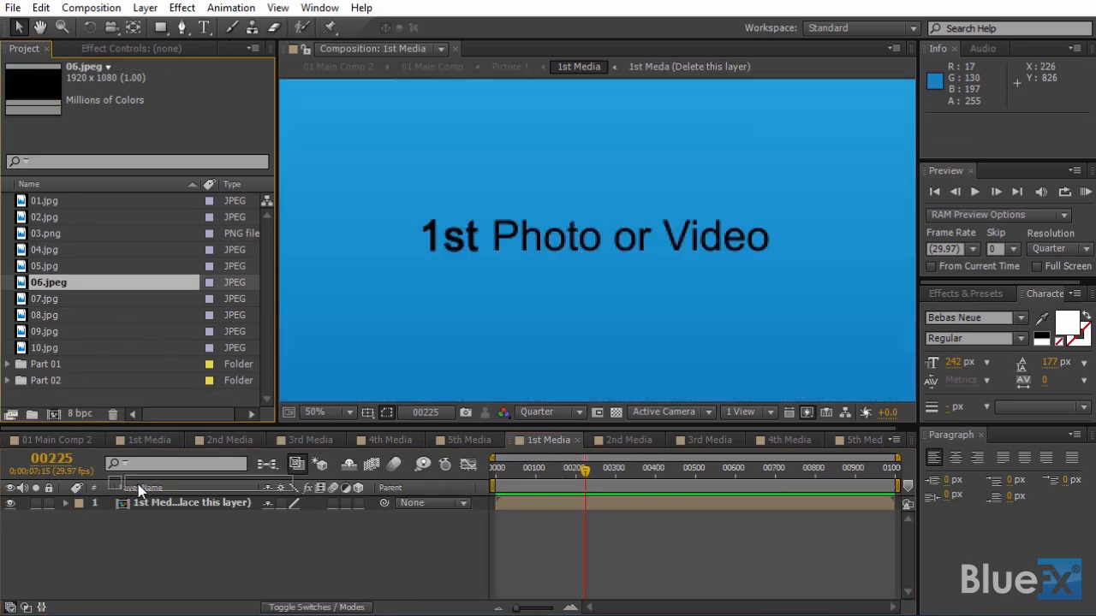
pyautogui.click(626, 439)
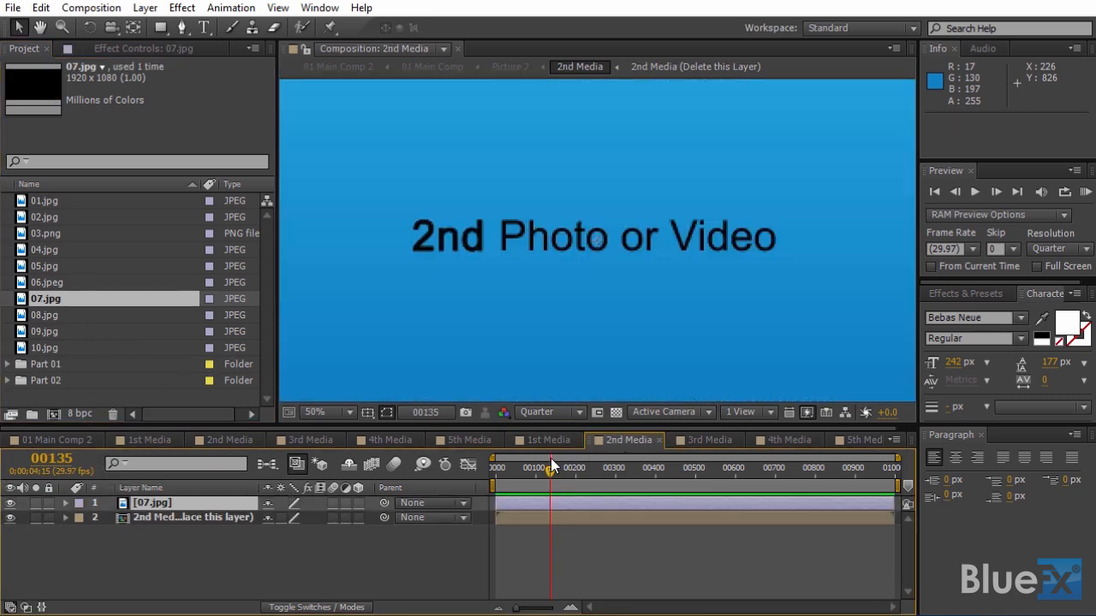
pyautogui.click(708, 440)
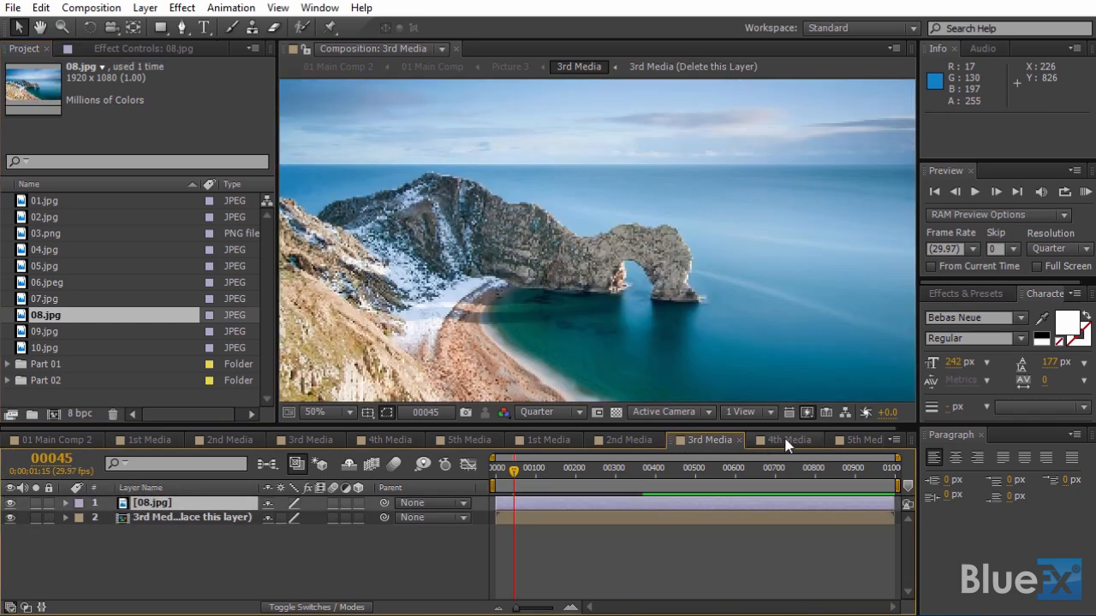
pyautogui.click(785, 439)
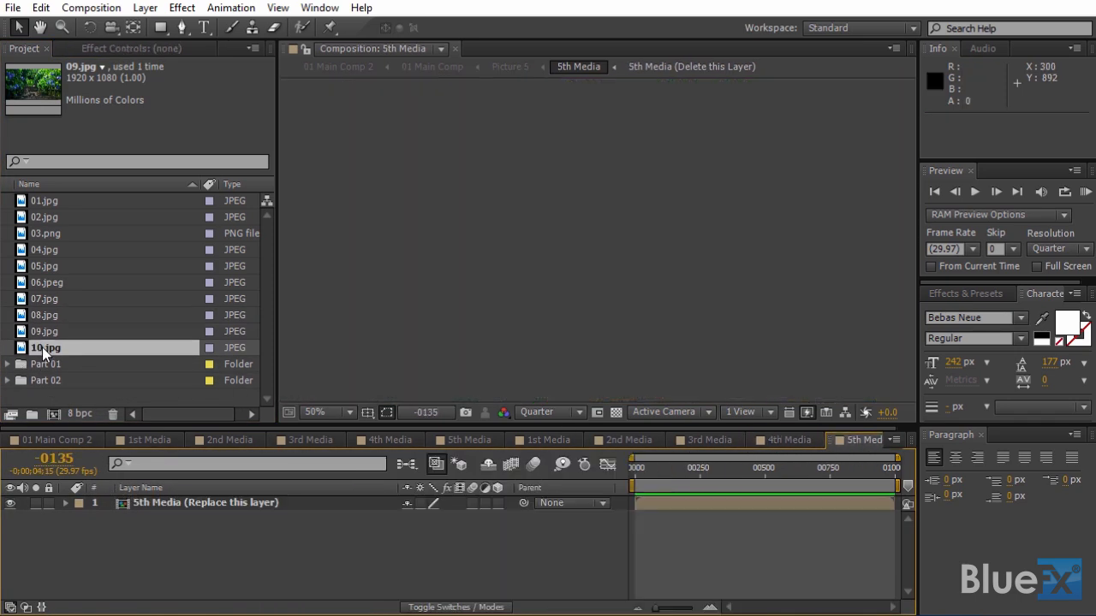
pyautogui.click(46, 348)
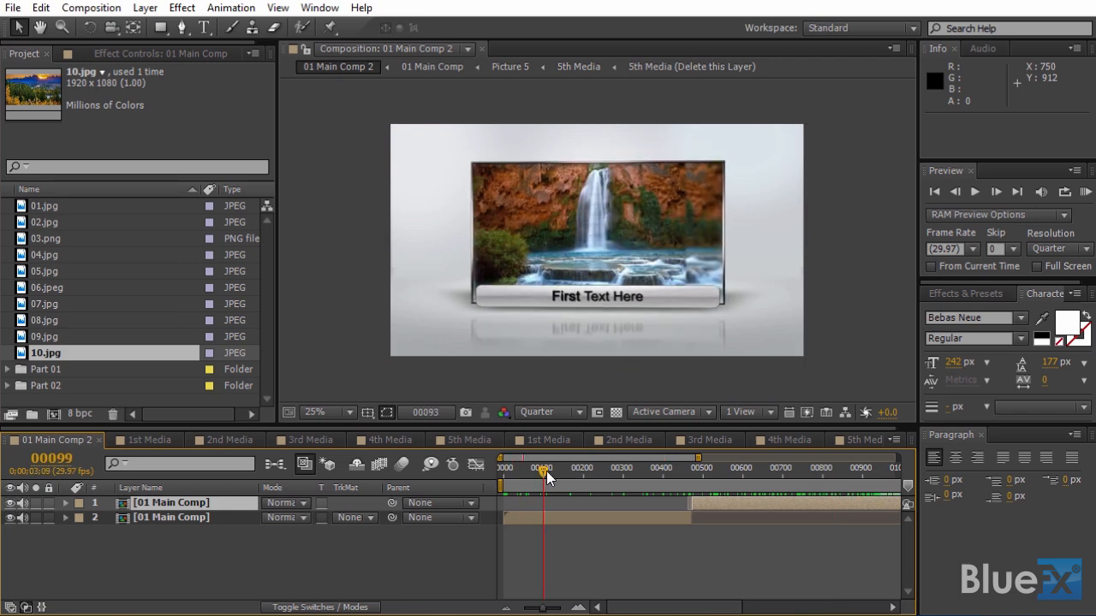
# Step: Scrub 01 Main Comp 2 to the waterfall and lake slides to confirm the photos
pyautogui.moveTo(542, 479); pyautogui.dragTo(719, 480)
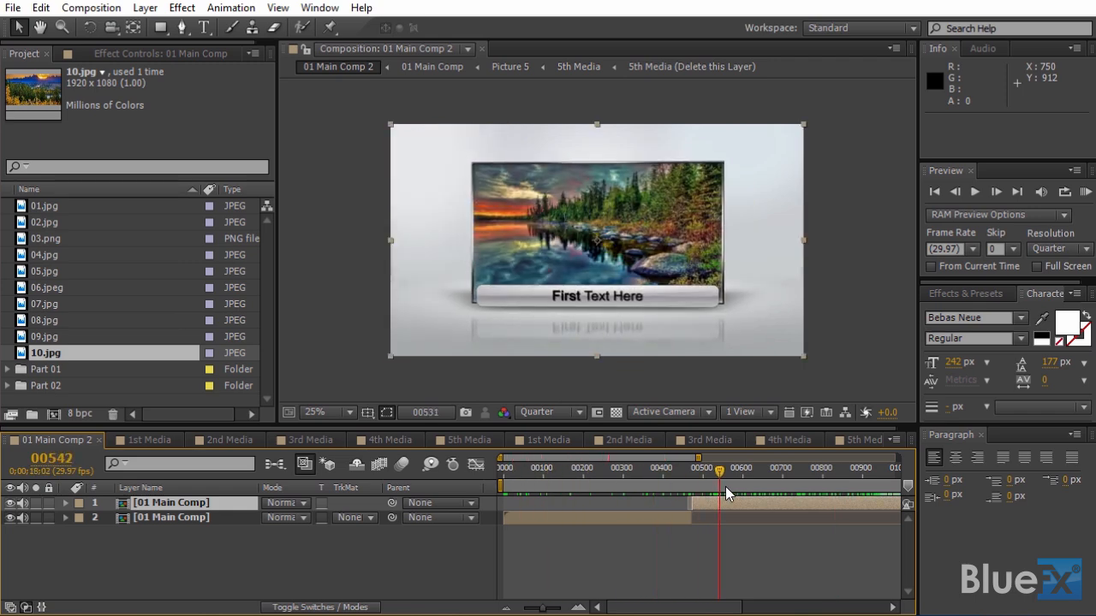
pyautogui.moveTo(718, 487); pyautogui.dragTo(865, 486)
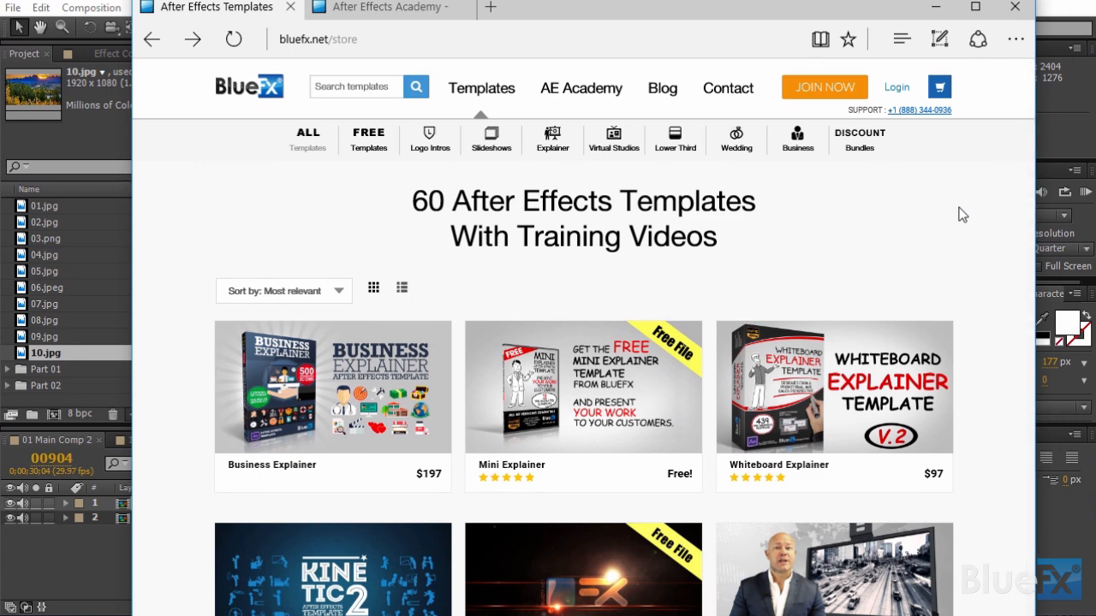
# Step: Switch to the BlueFX After Effects Academy tab listing live class recordings
pyautogui.click(390, 7)
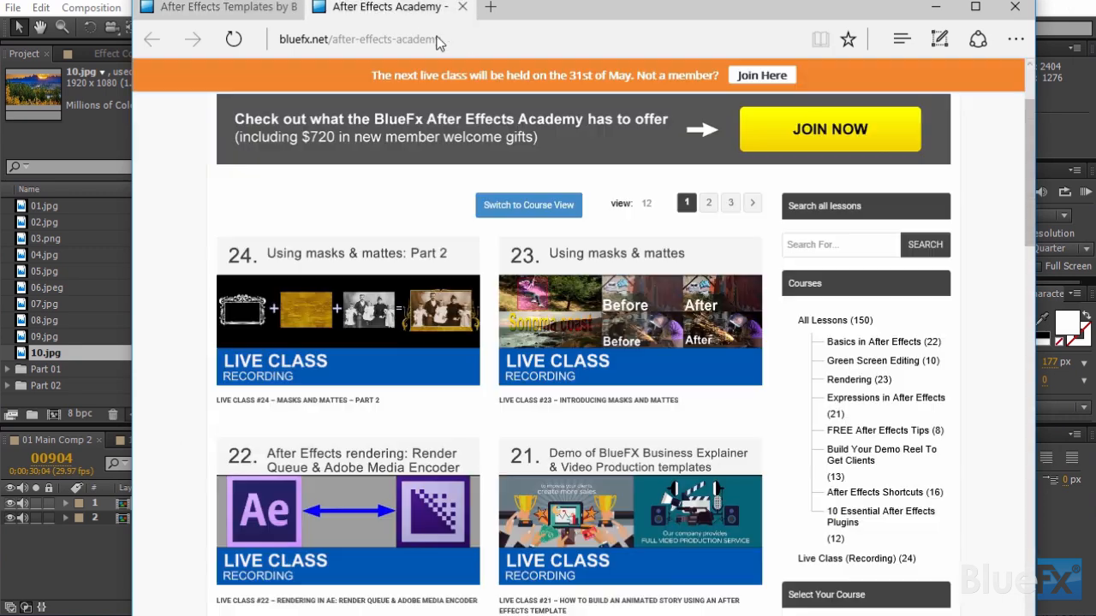
pyautogui.moveTo(964, 188)
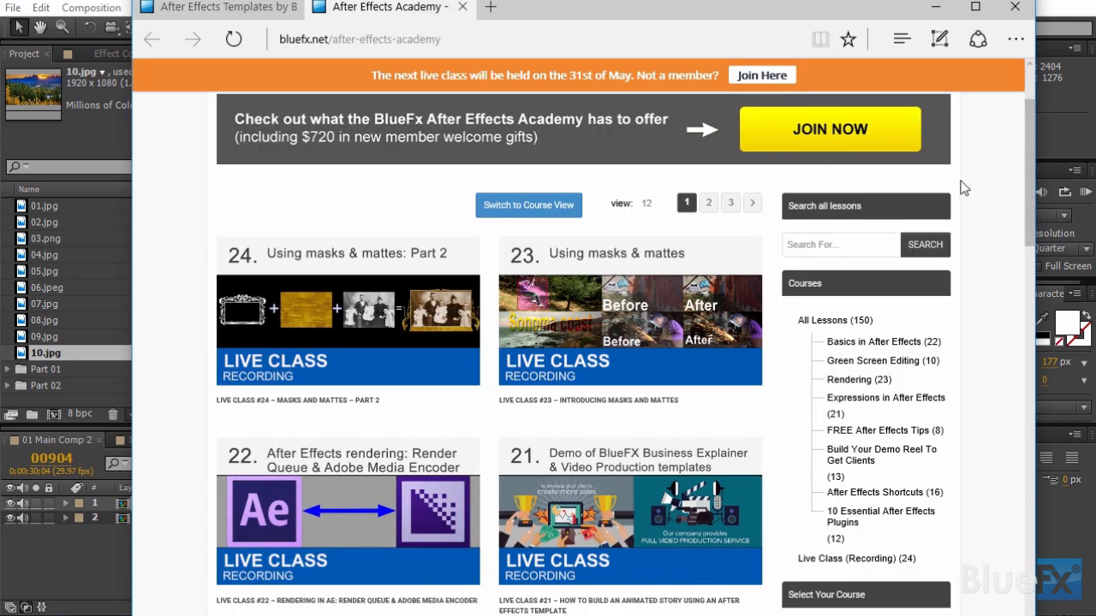